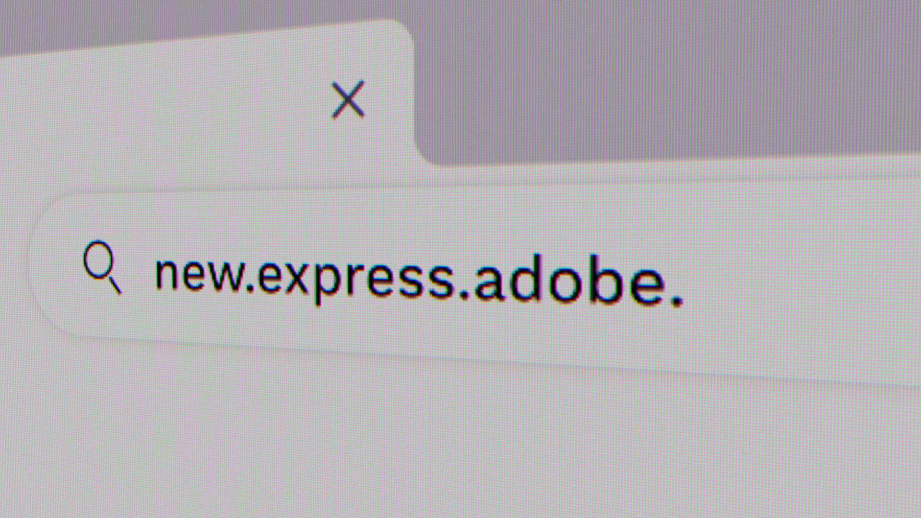
Load new.express.adobe.com in the browser to reach the Adobe Express home page.
key("Return")
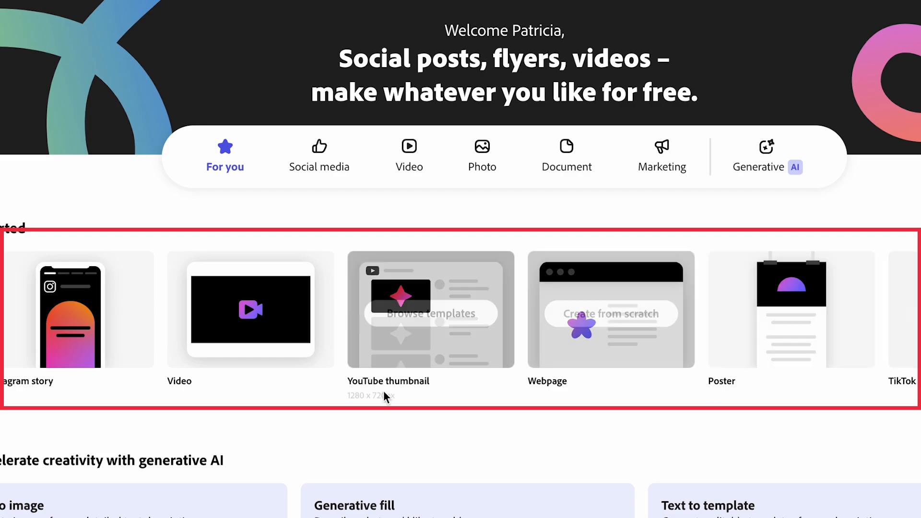
scroll("down", 3)
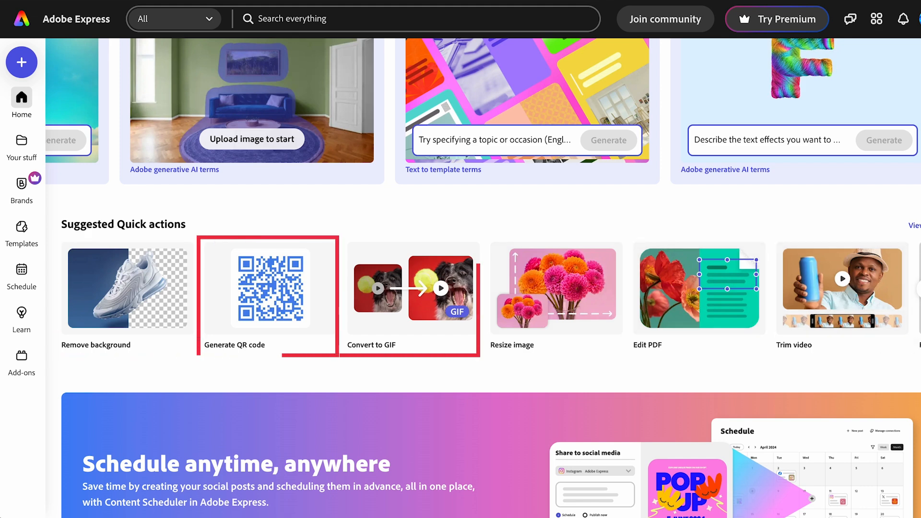
mouse_move(551, 288)
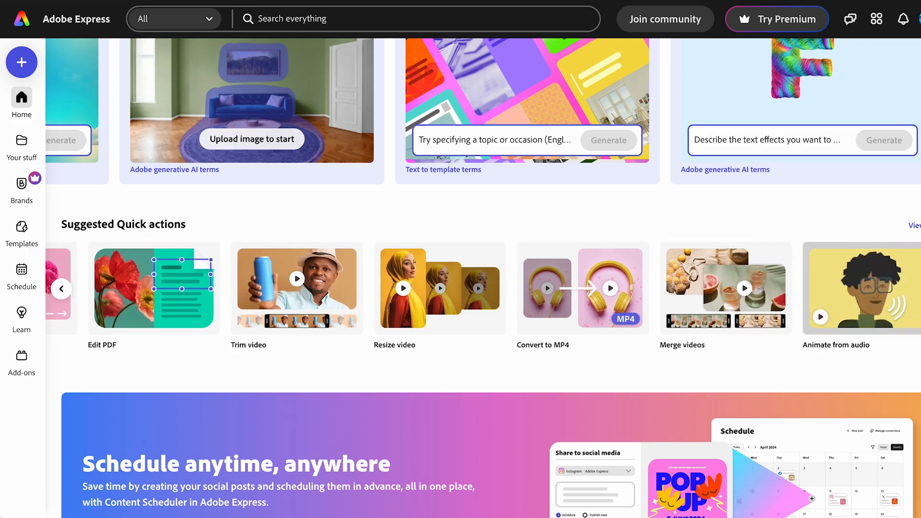
scroll("down", 3)
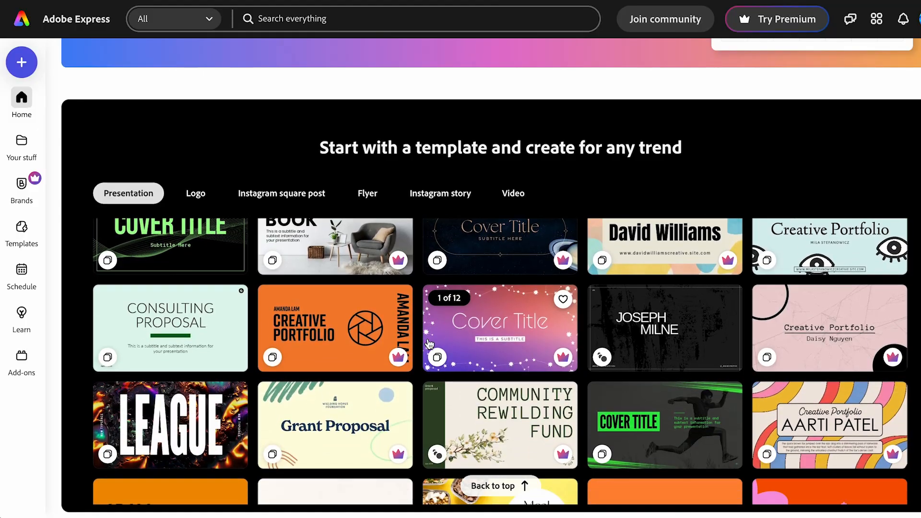
scroll("up", 3)
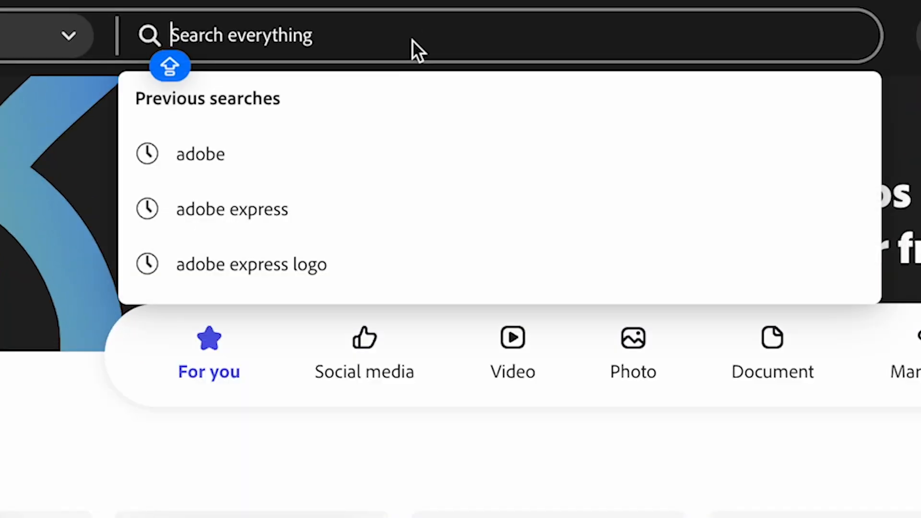
Start a 1280×720 YouTube thumbnail from the 'YOUTUBE THUM' search and set a dark blue background.
type("YOUTUBE THUM")
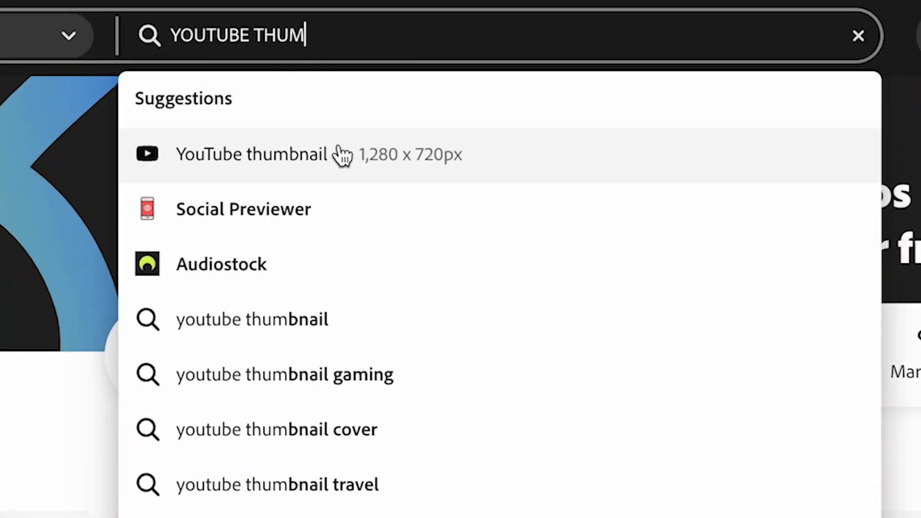
left_click(253, 154)
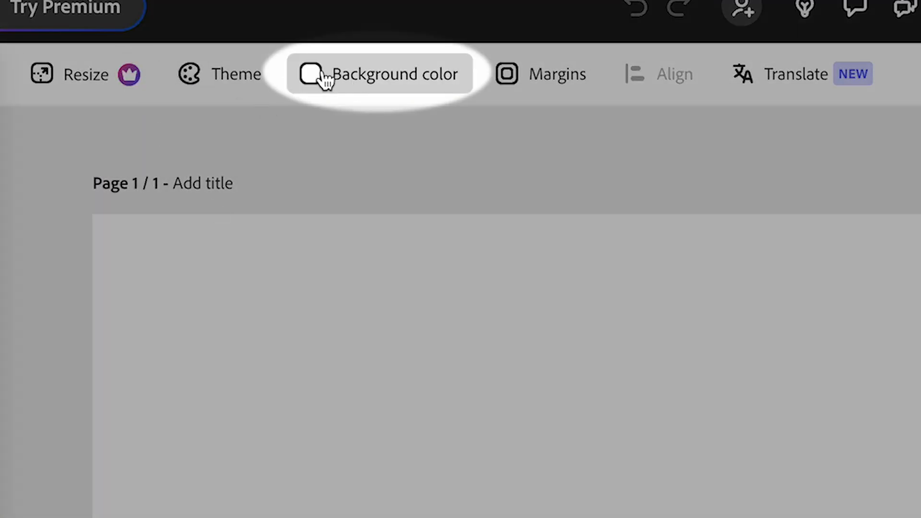
left_click(381, 74)
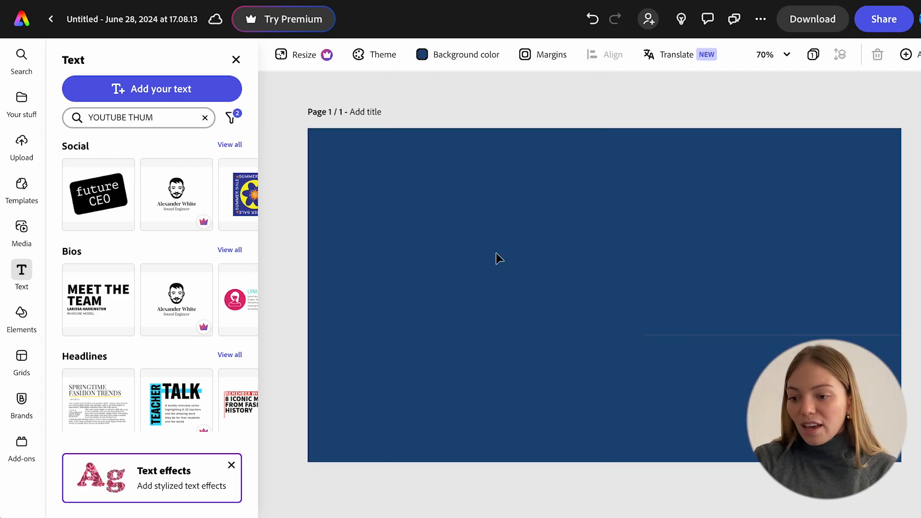
mouse_move(21, 229)
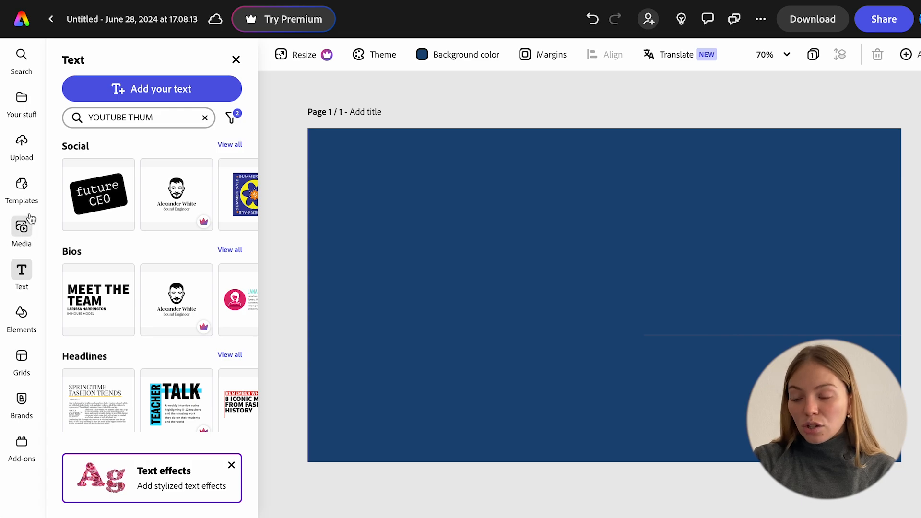
left_click(22, 146)
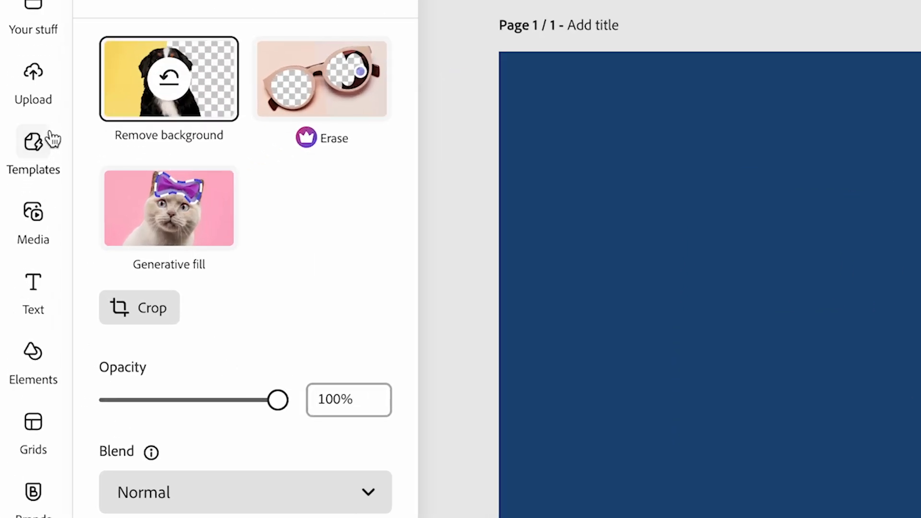
Browse Media > Photos for 'adobe' and add the laptop stock photo to the thumbnail.
left_click(33, 221)
type("adobe")
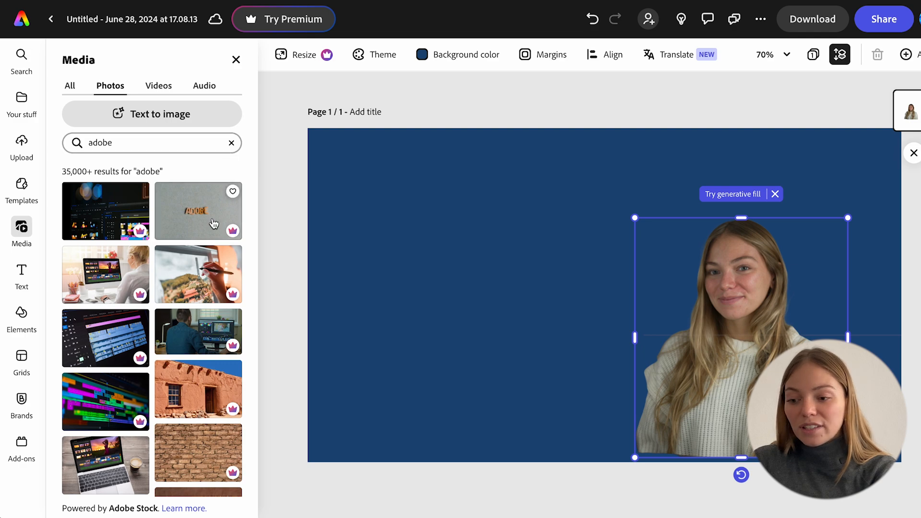
scroll("down", 3)
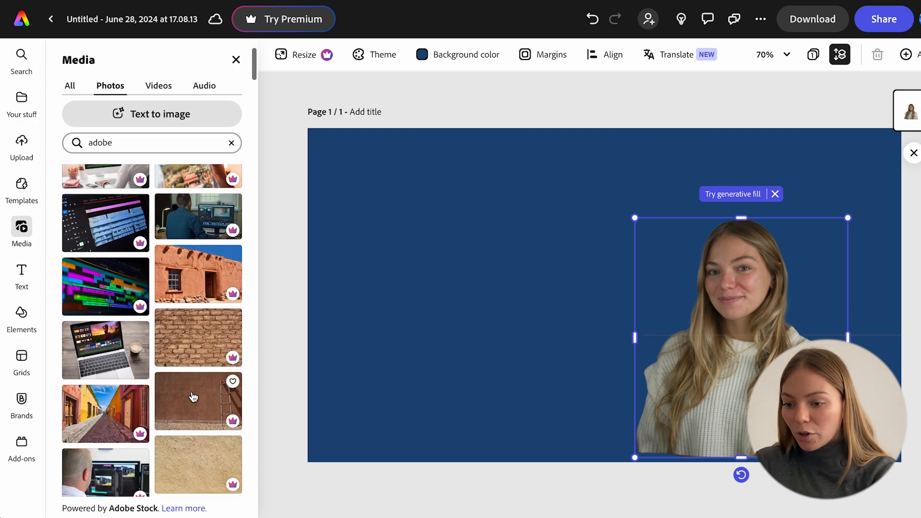
scroll("down", 3)
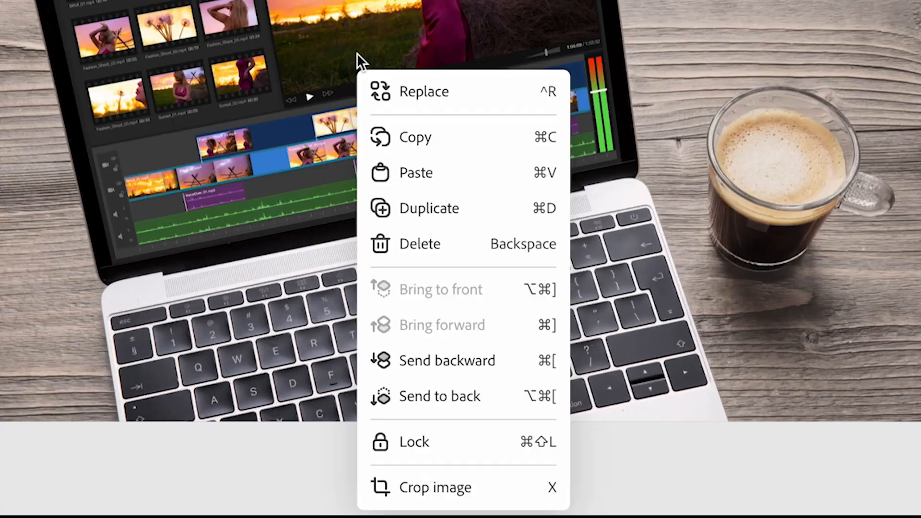
mouse_move(455, 397)
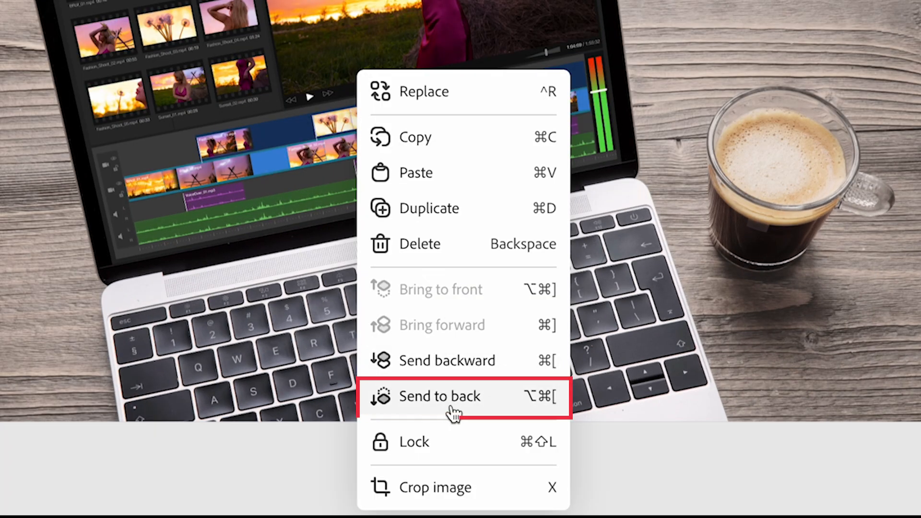
Send the laptop photo to the back and fade it to about 6% opacity.
left_click(441, 395)
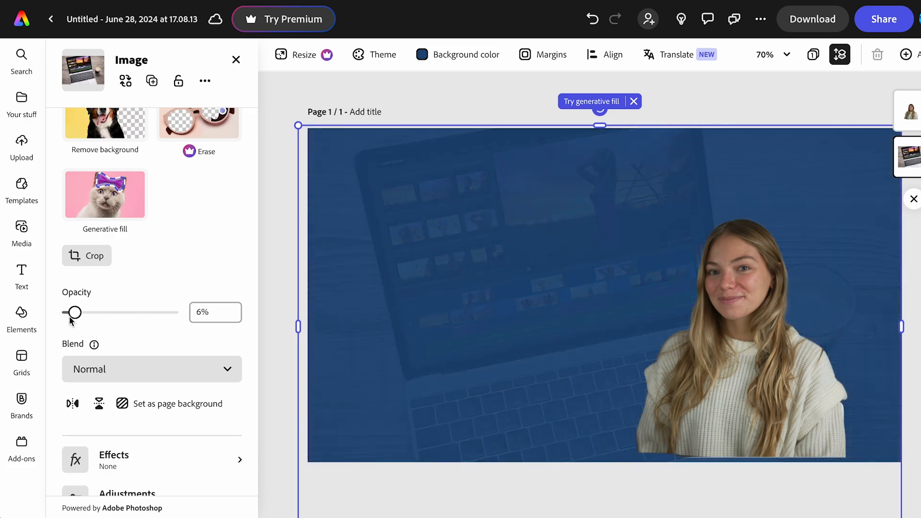
left_click(21, 229)
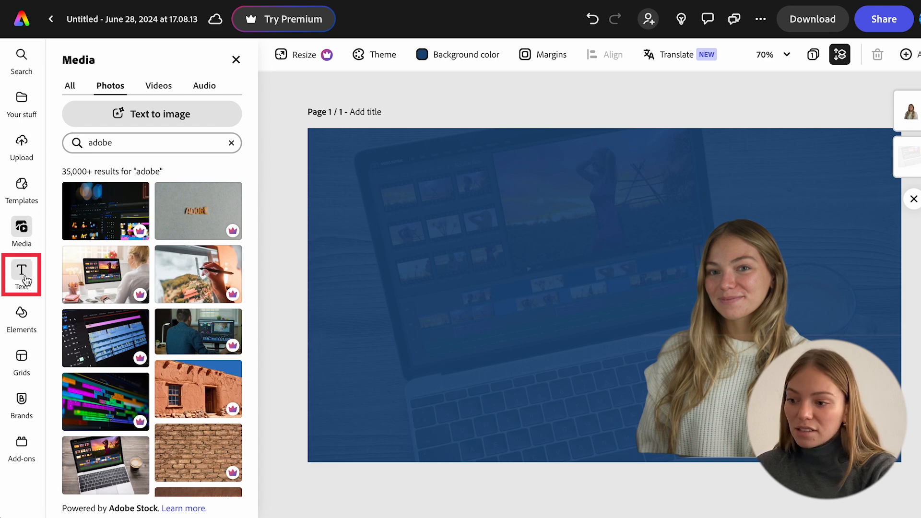
Add a new text box to the thumbnail from the Text panel.
left_click(21, 276)
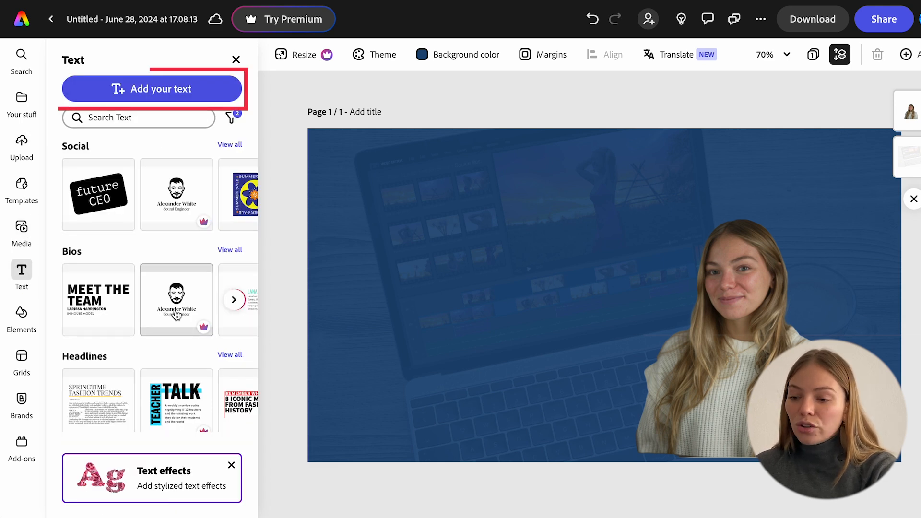
left_click(234, 299)
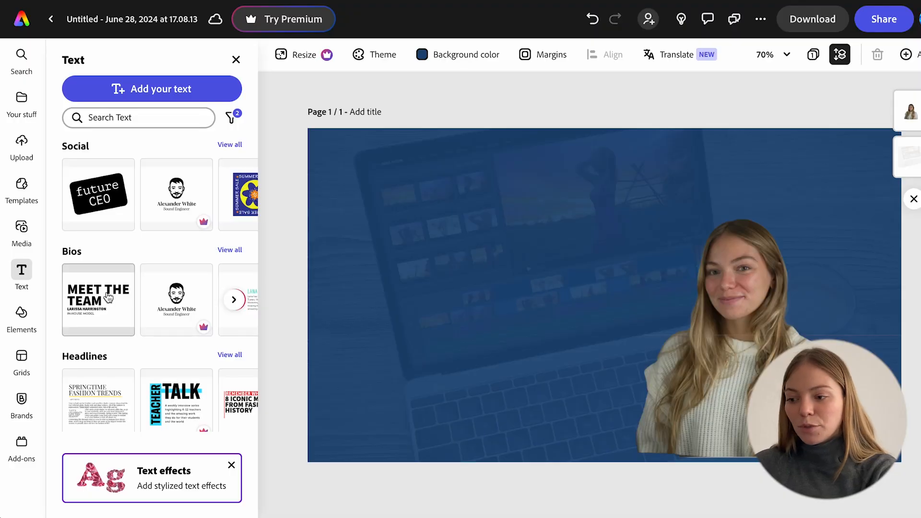
left_click(98, 299)
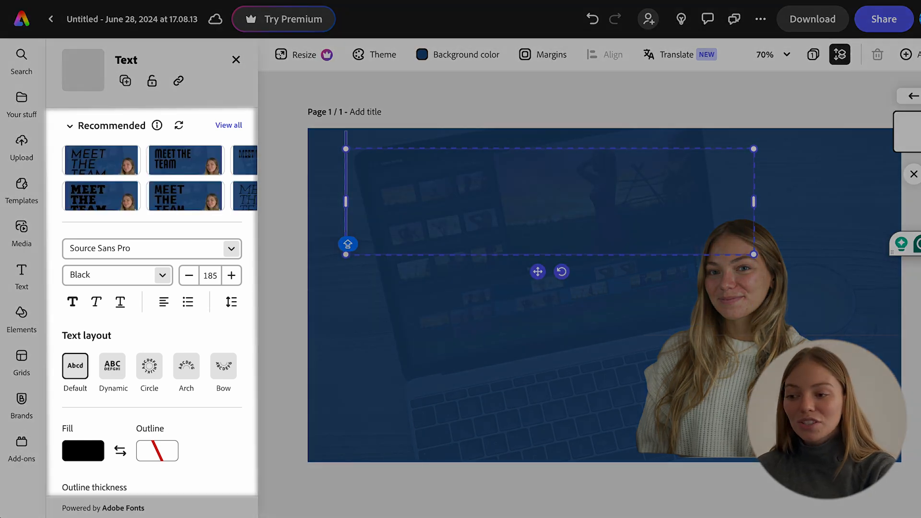
Write TUTORIAL in bold white outline with a thin ADOBE EXPRESS line below using recommended styles.
type("TUTORIAL")
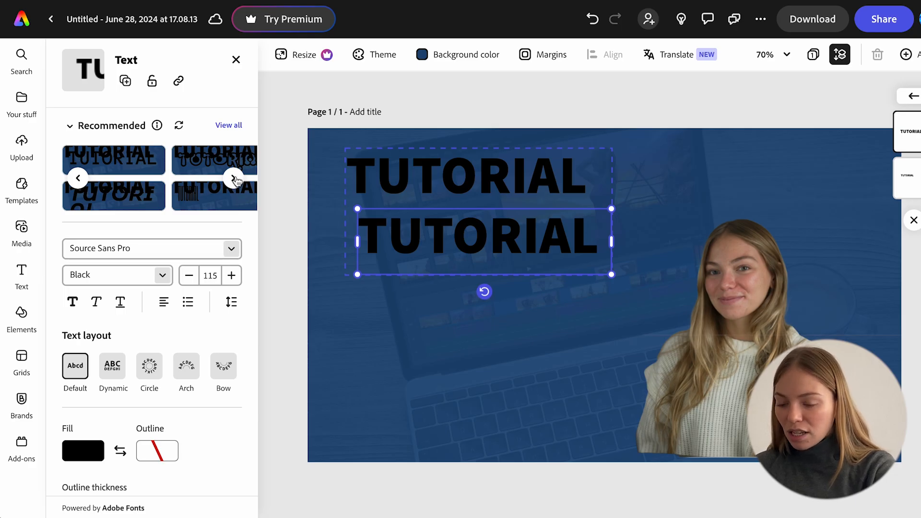
left_click(83, 451)
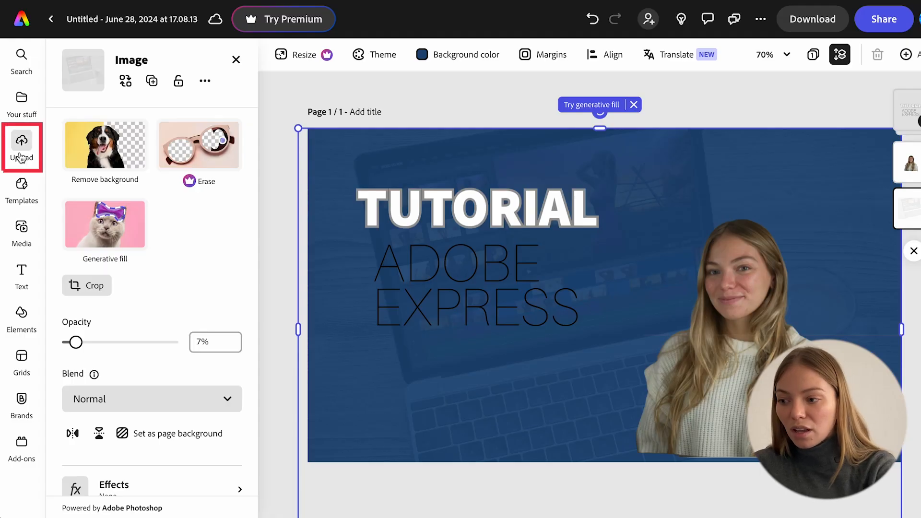
Place the uploaded Adobe Express logo beneath the ADOBE EXPRESS text.
left_click(22, 146)
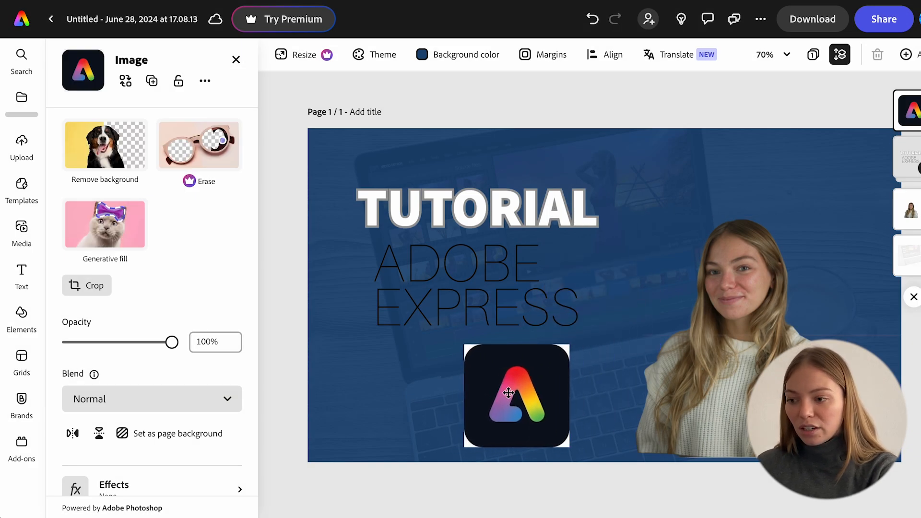
left_click(105, 145)
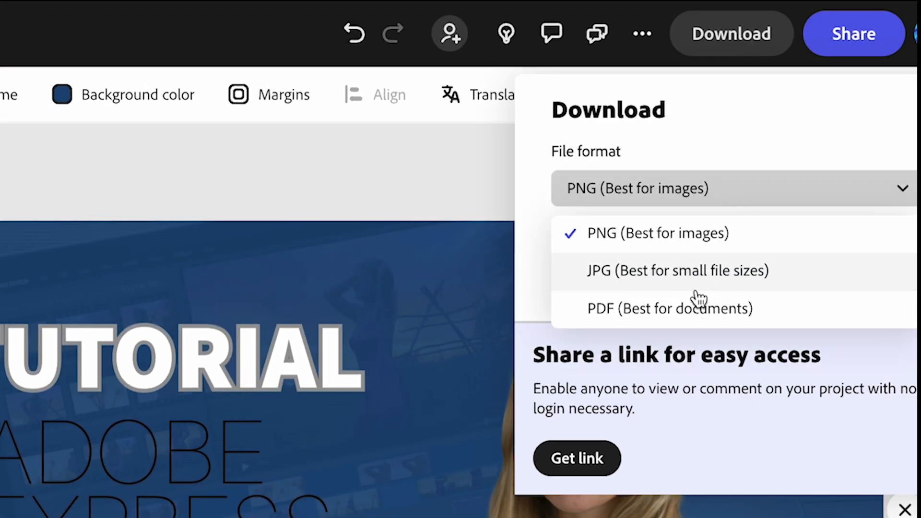
mouse_move(714, 190)
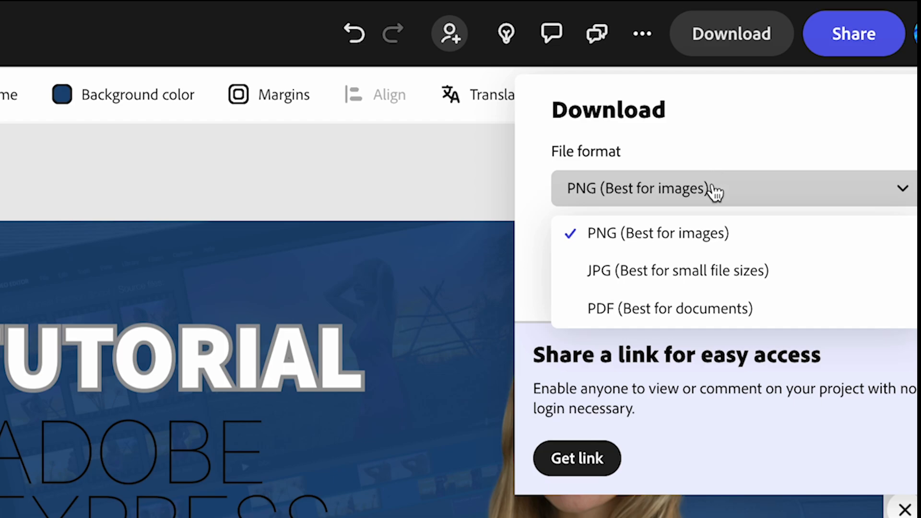